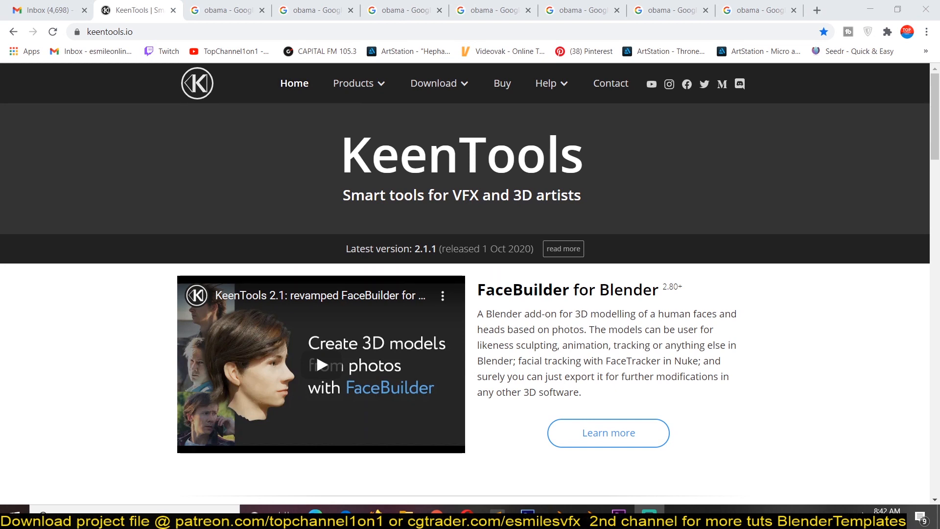
- On keentools.io, pause the intro video and go to the FaceBuilder for Blender download
scroll("down", 3)
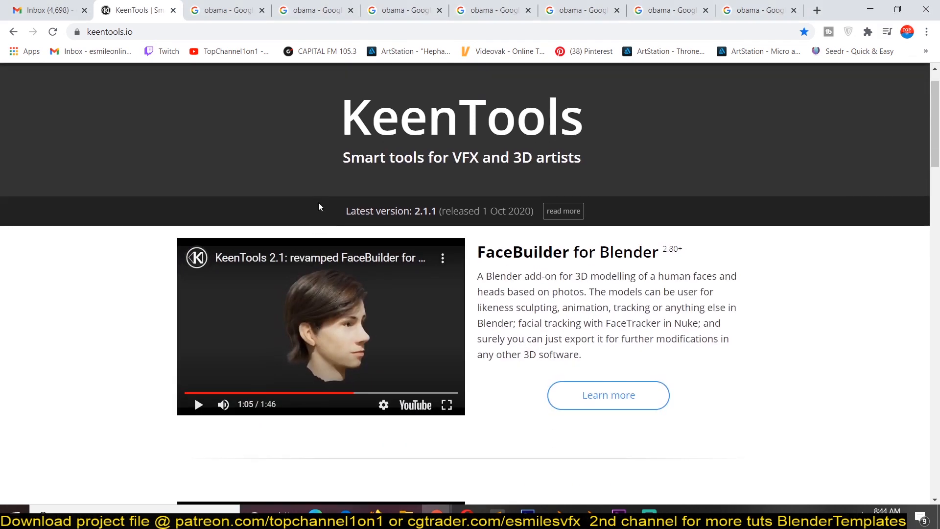
left_click(433, 83)
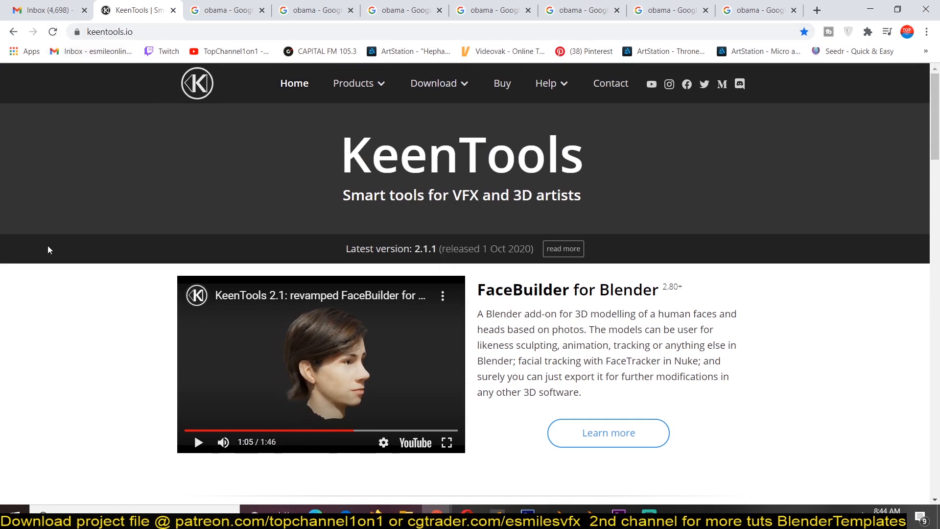
left_click(433, 82)
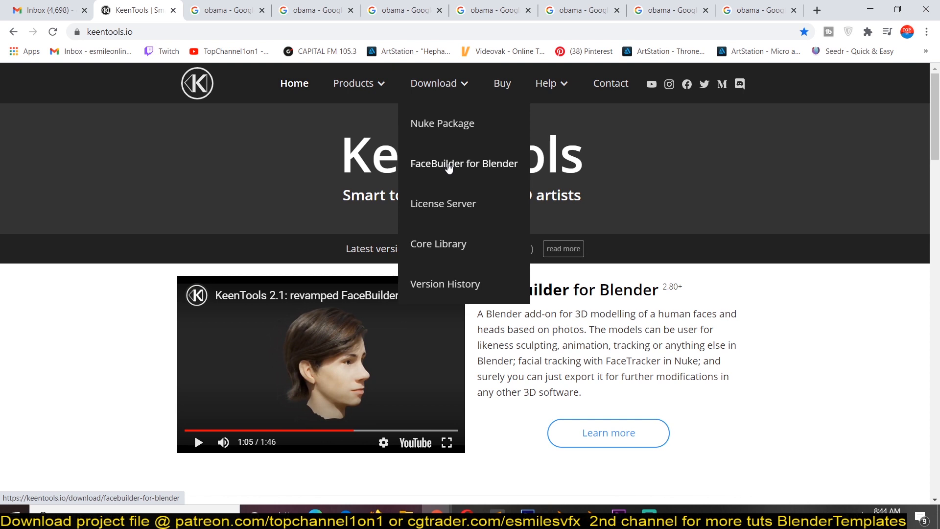
left_click(464, 164)
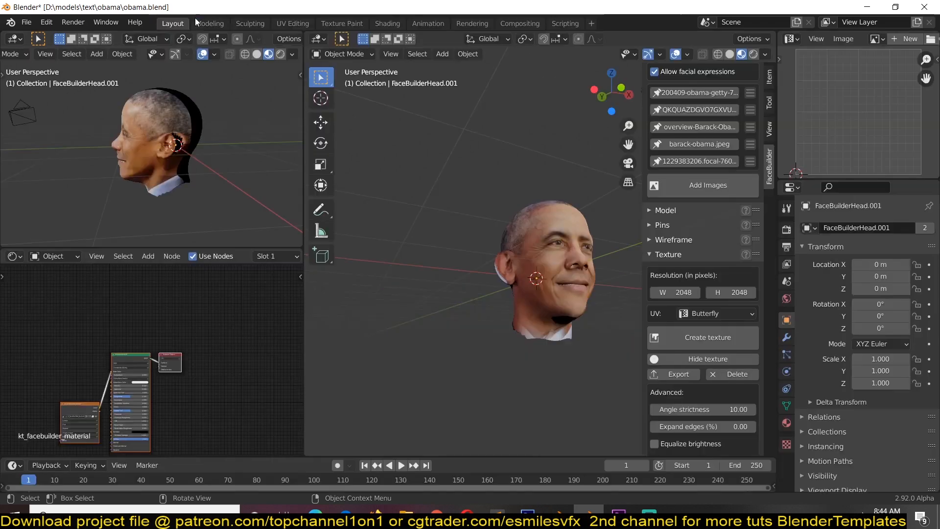
- Open Preferences, browse for the FaceBuilder zip, then cancel to review the 2.1.1 add-on settings
left_click(46, 22)
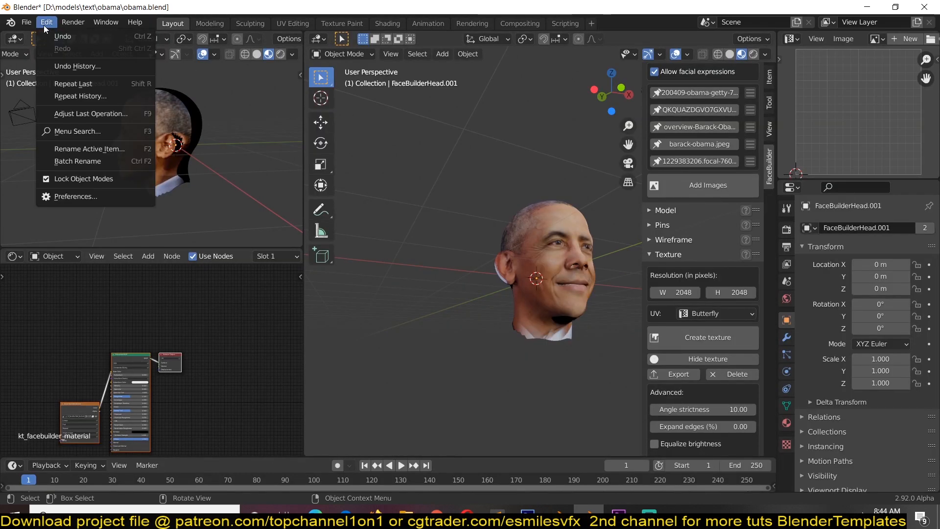
left_click(74, 196)
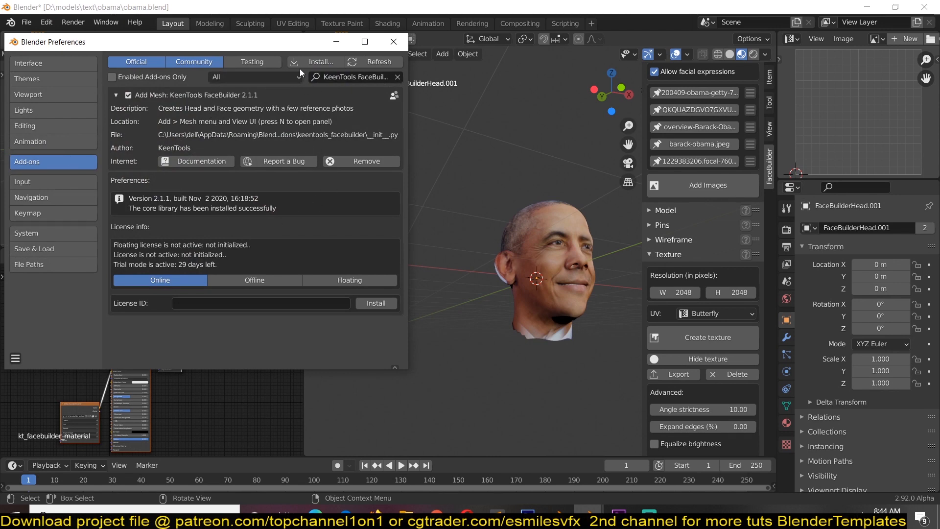
left_click(318, 61)
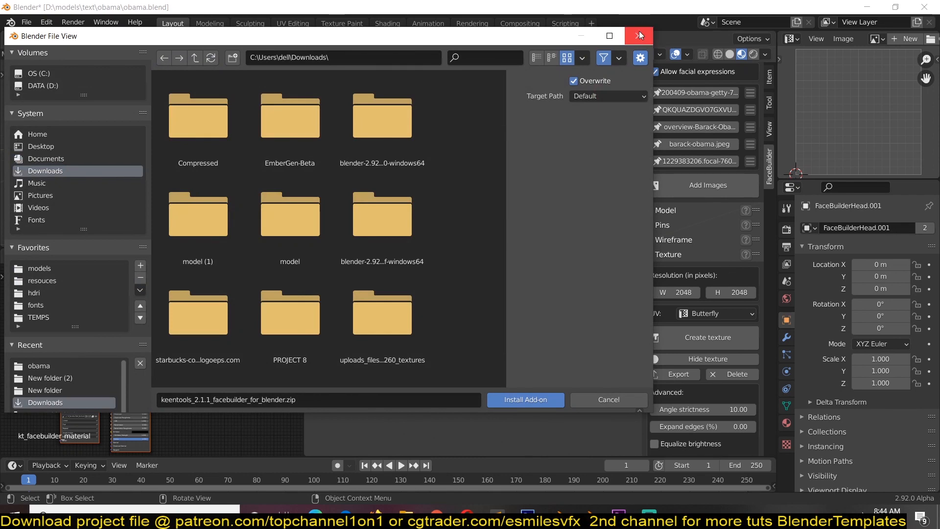
left_click(524, 400)
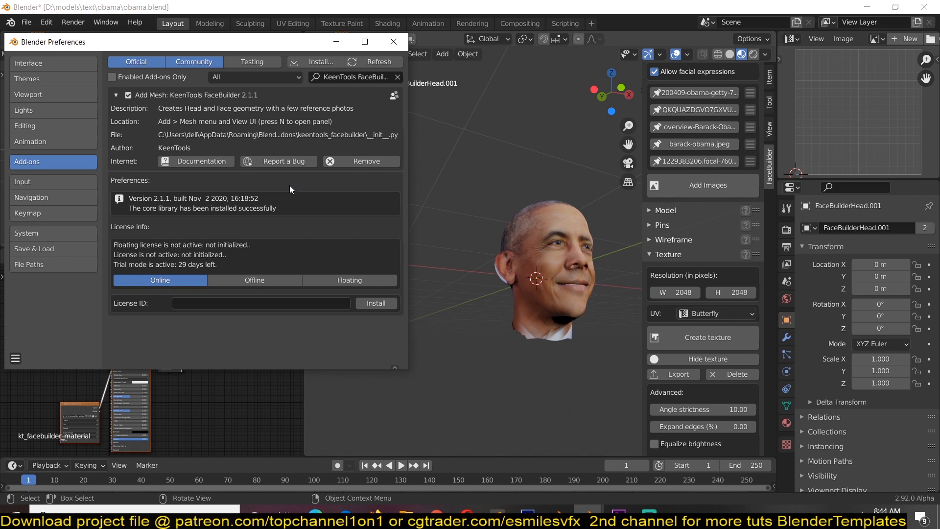
mouse_move(138, 222)
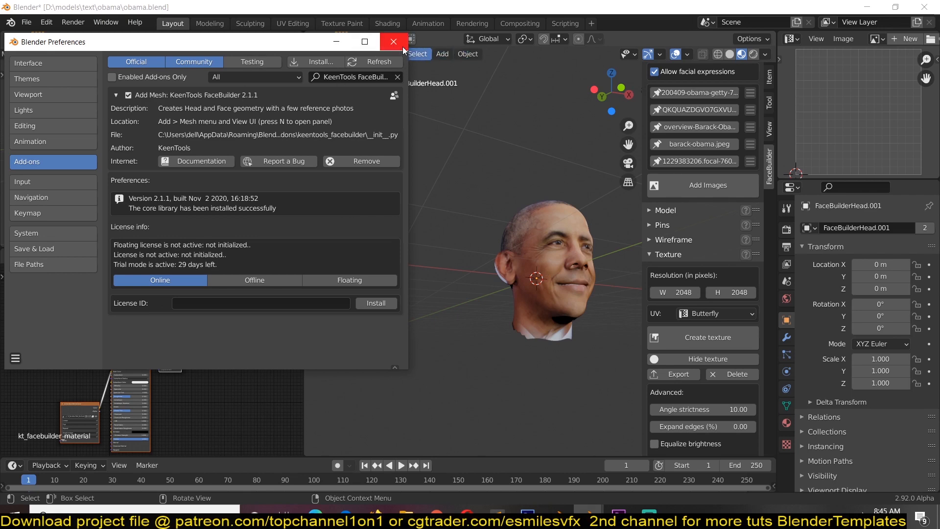
- Close Preferences, delete the default plane, and show the FaceBuilder tab in the N side panel
left_click(393, 41)
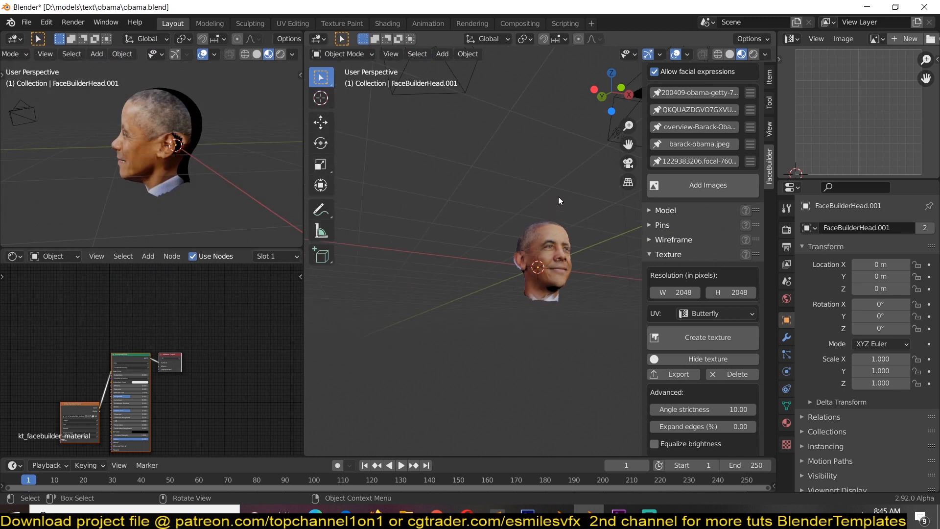
left_click(543, 263)
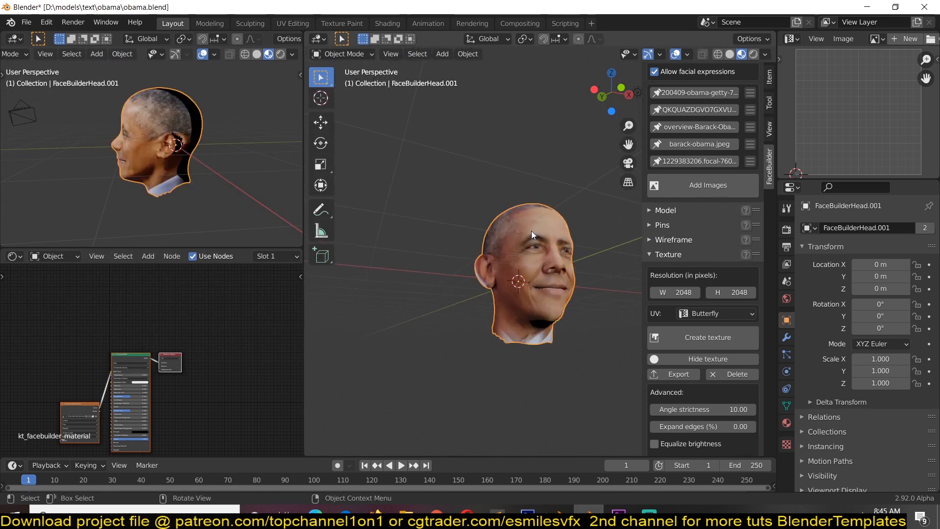
left_click_drag(530, 234, 464, 288)
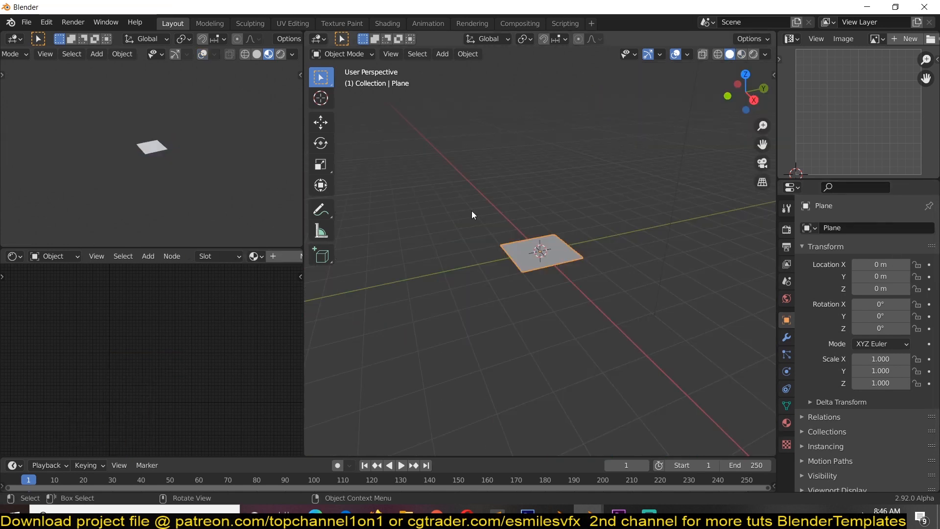
key("n")
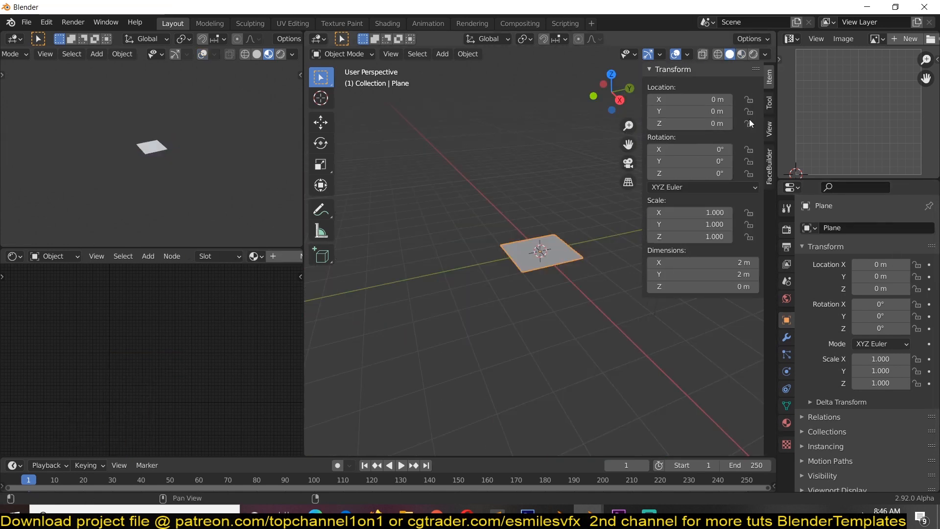
left_click(769, 162)
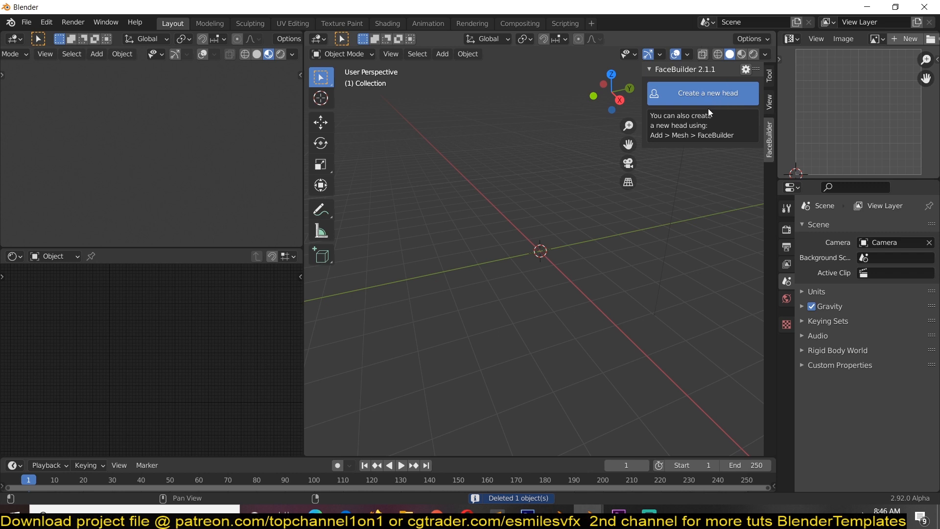
- Create a FaceBuilder head and add all five Obama photos from the photo folder as views
left_click(707, 93)
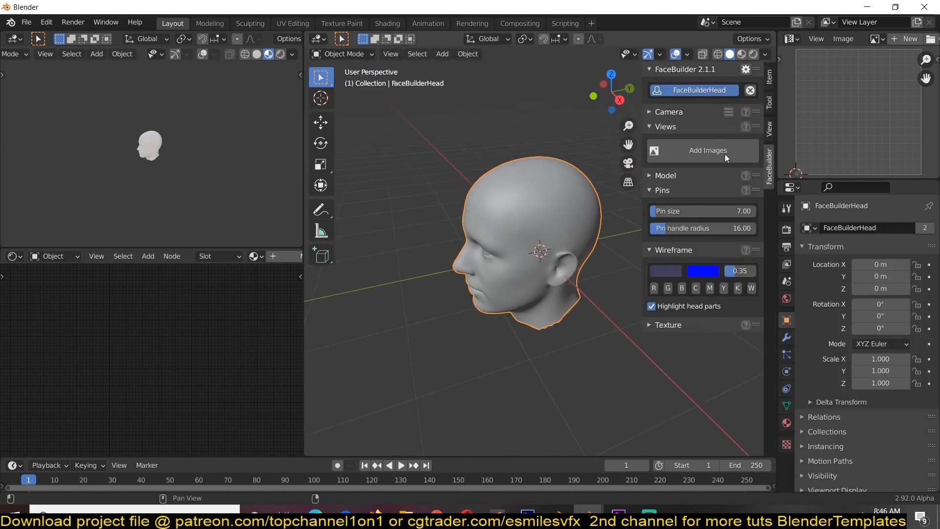
left_click(708, 150)
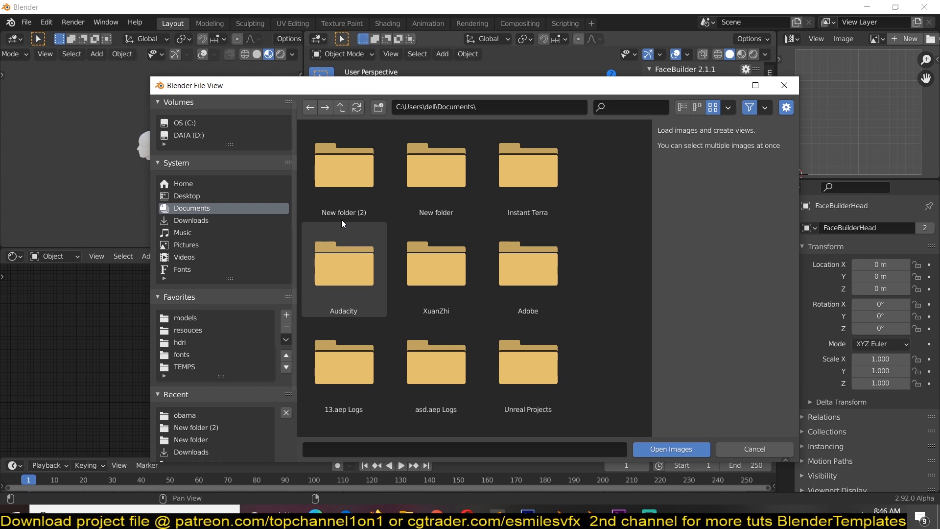
left_click(435, 165)
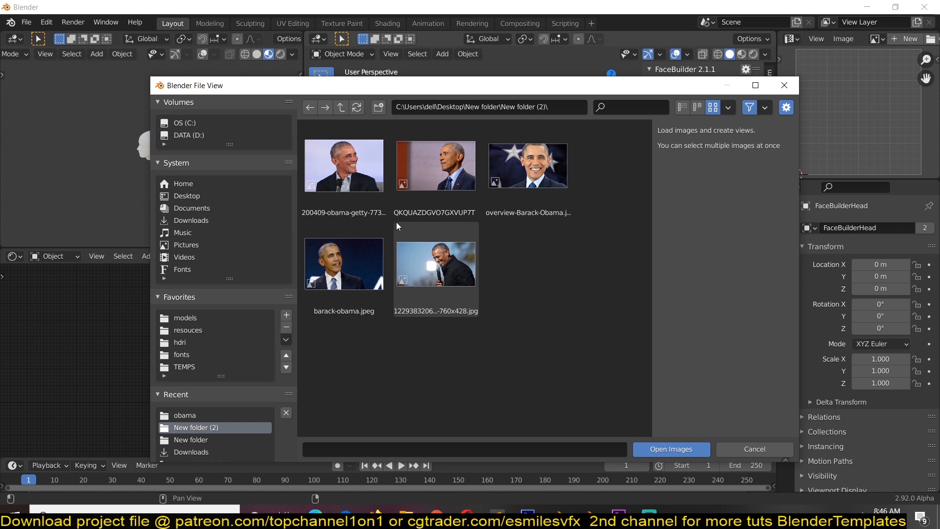
left_click_drag(396, 227, 586, 371)
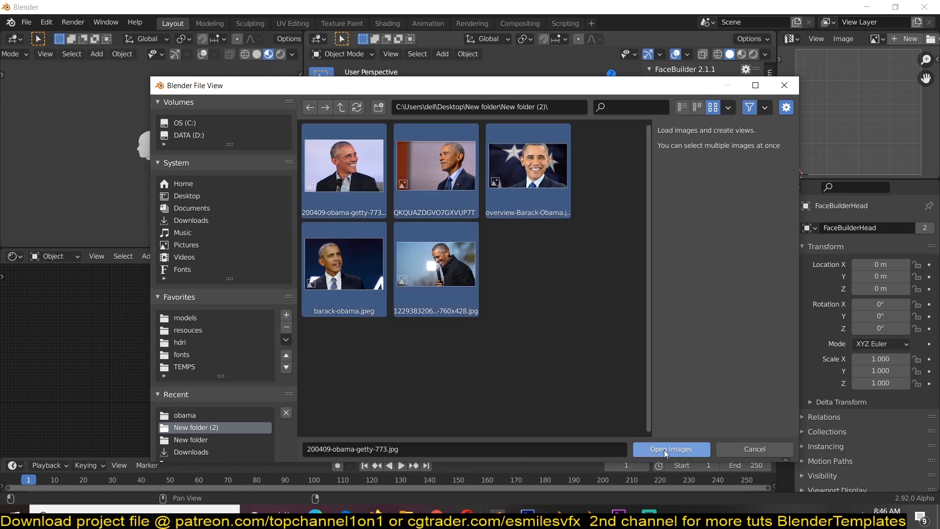
left_click(671, 449)
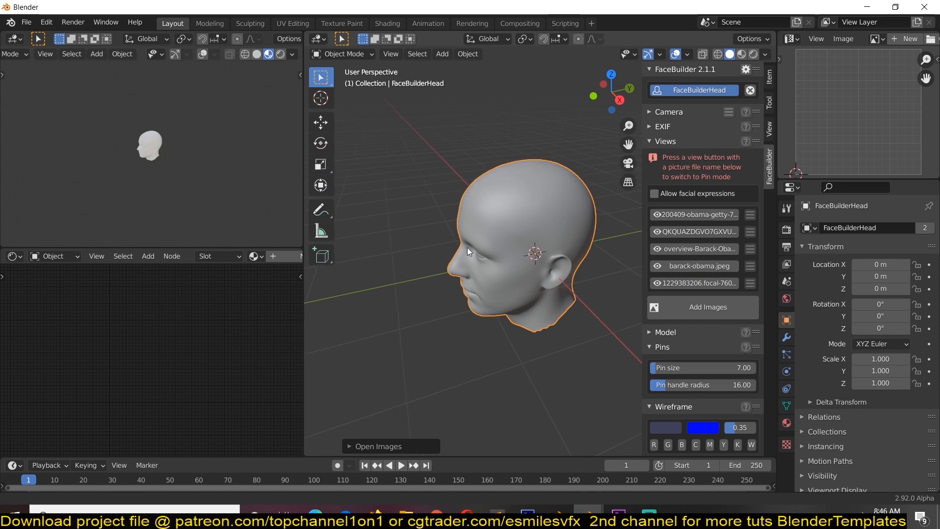
- Switch between reference photo views in Pin mode, ending on the frontal Obama photo
left_click_drag(468, 251, 545, 205)
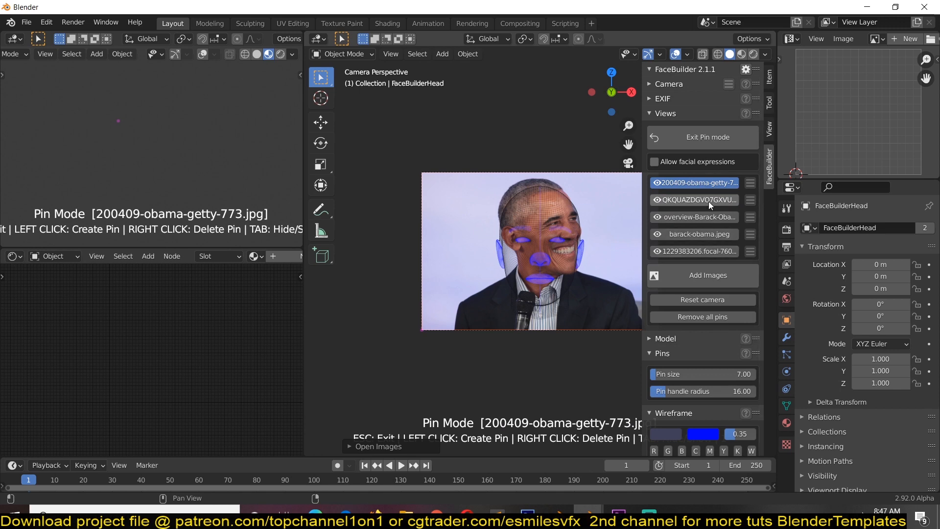
left_click(698, 234)
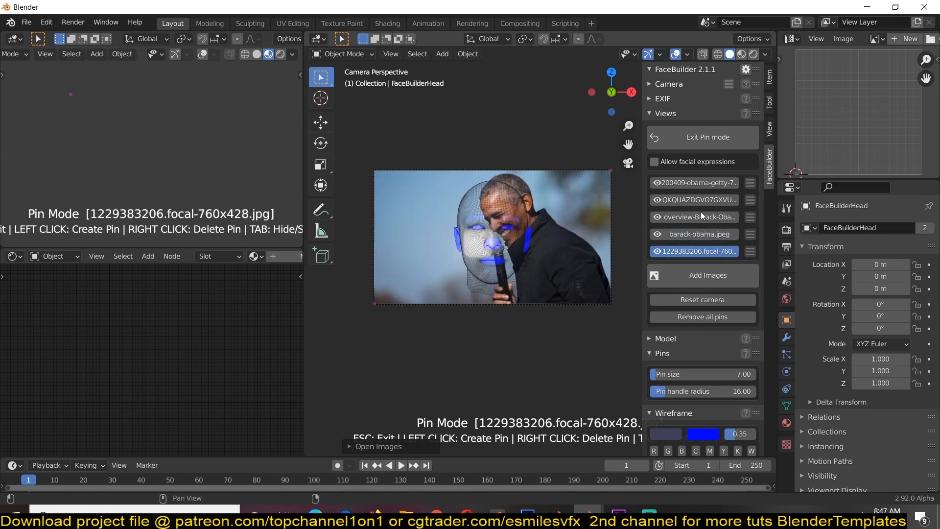
left_click(694, 182)
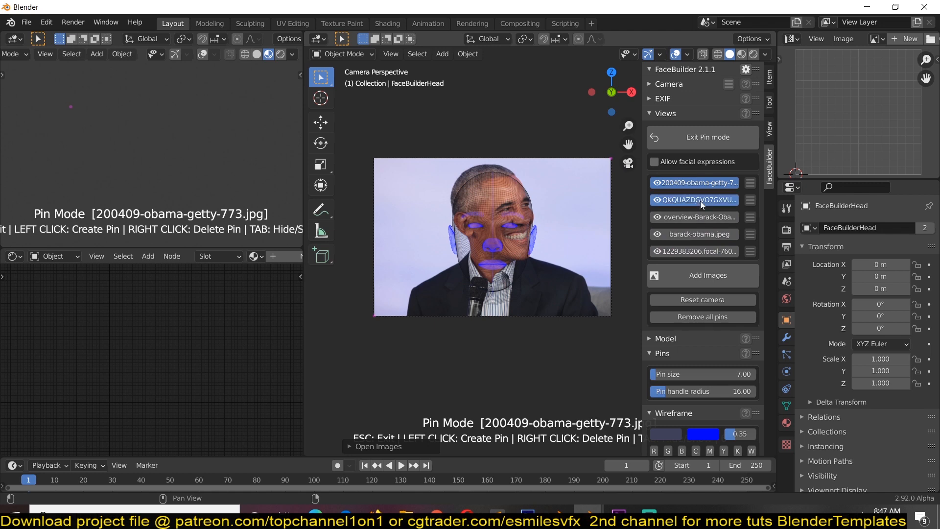
left_click(695, 216)
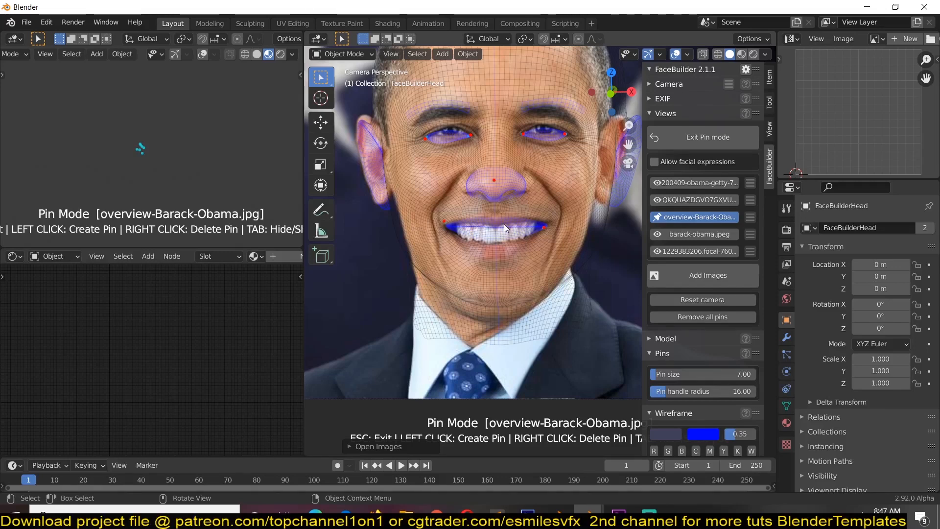
mouse_move(565, 189)
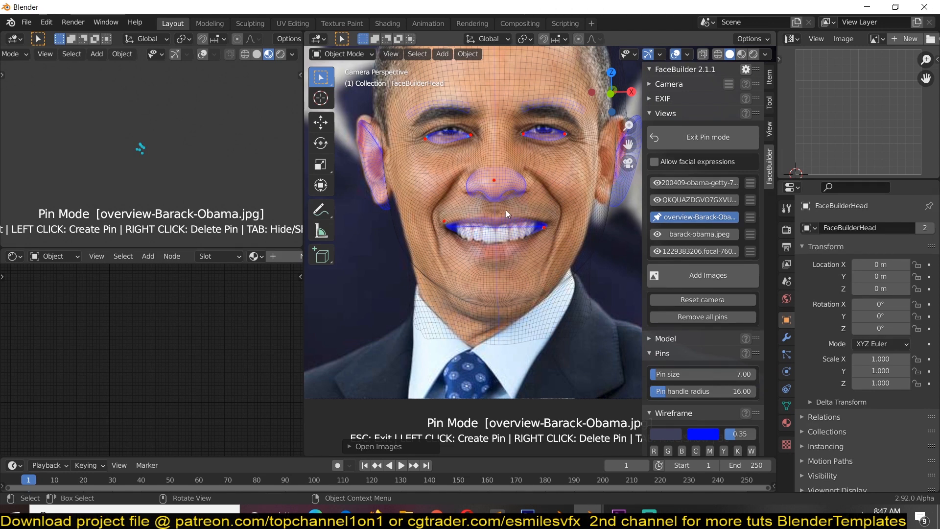
mouse_move(455, 240)
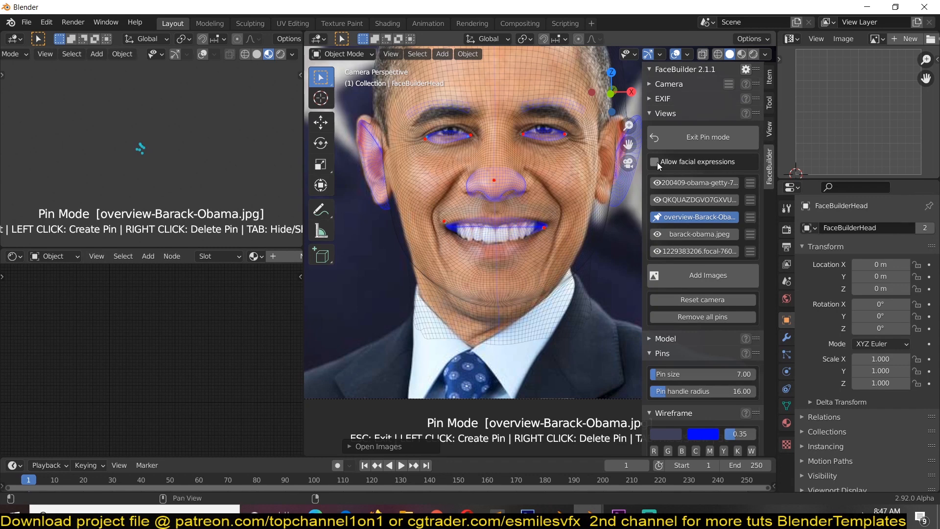
- Allow facial expressions and pin the mesh onto the smiling face in 200409-obama-getty-773.jpg
left_click(654, 163)
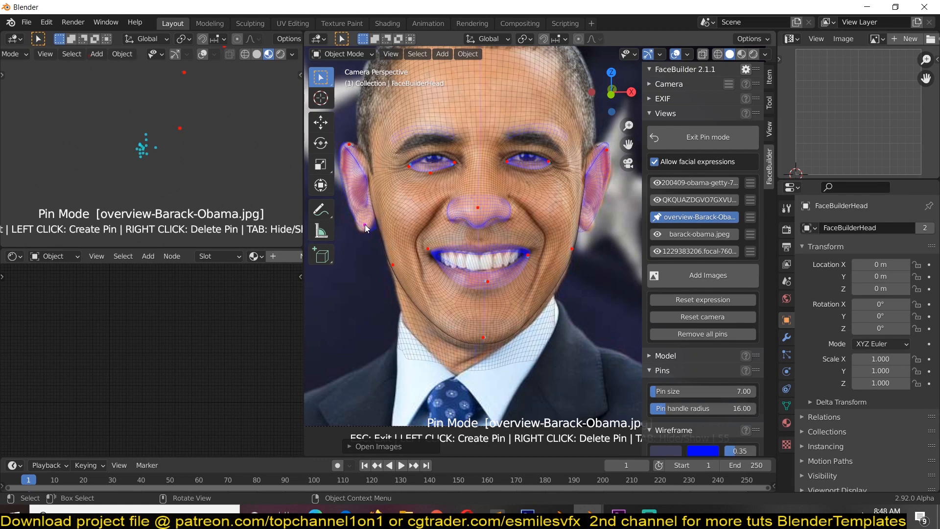
left_click(695, 182)
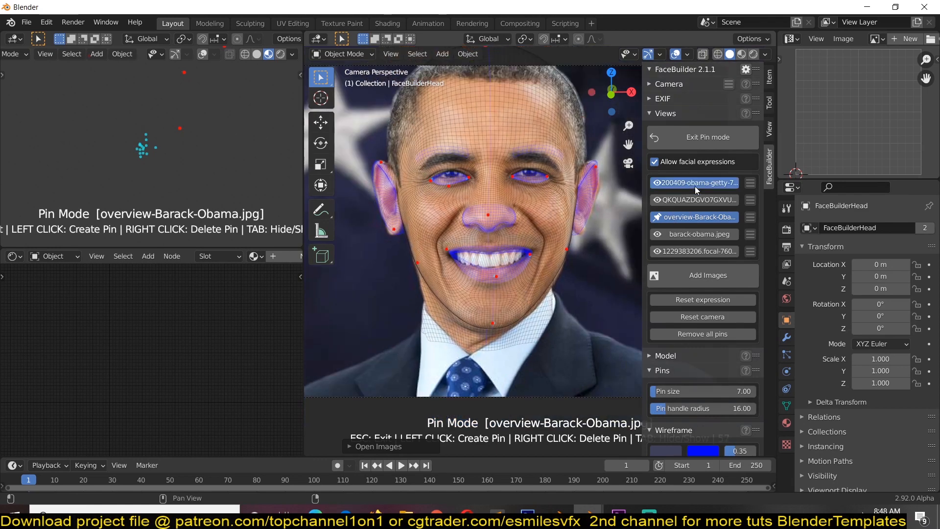
left_click(695, 182)
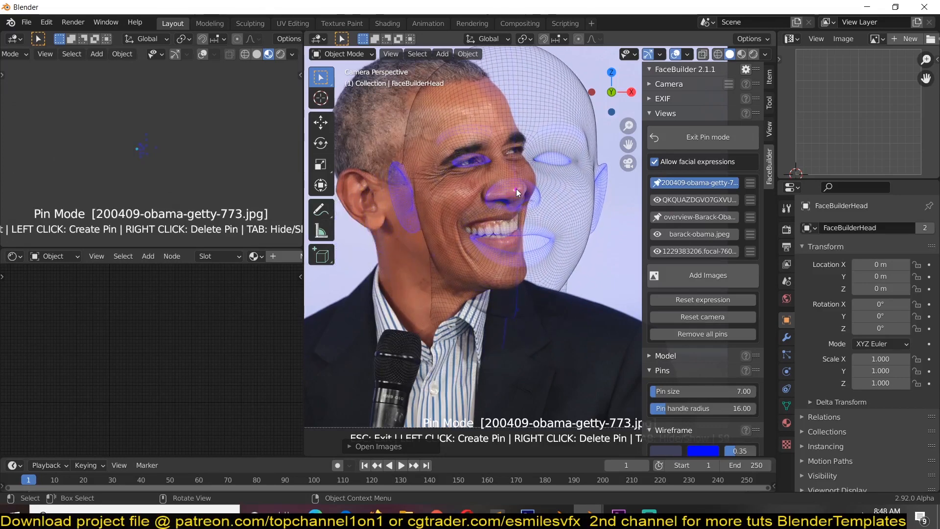
left_click(513, 189)
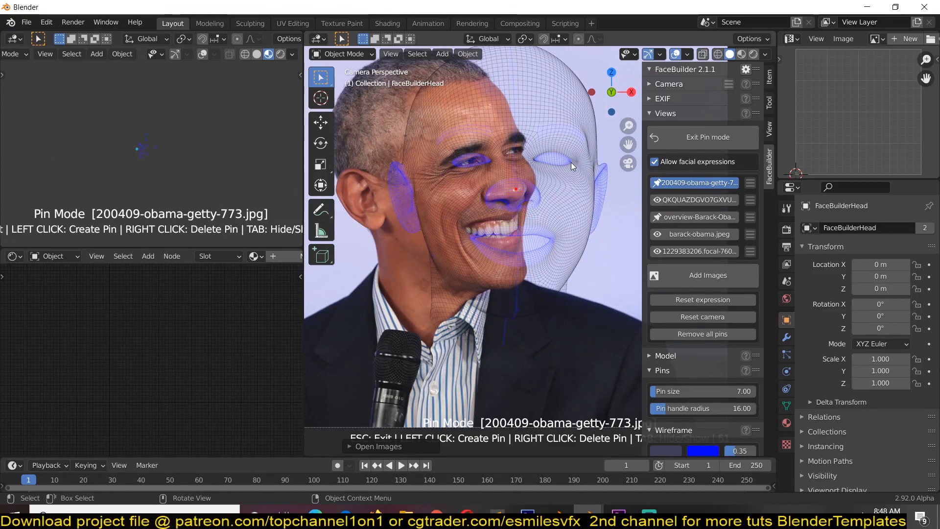
left_click_drag(569, 167, 524, 155)
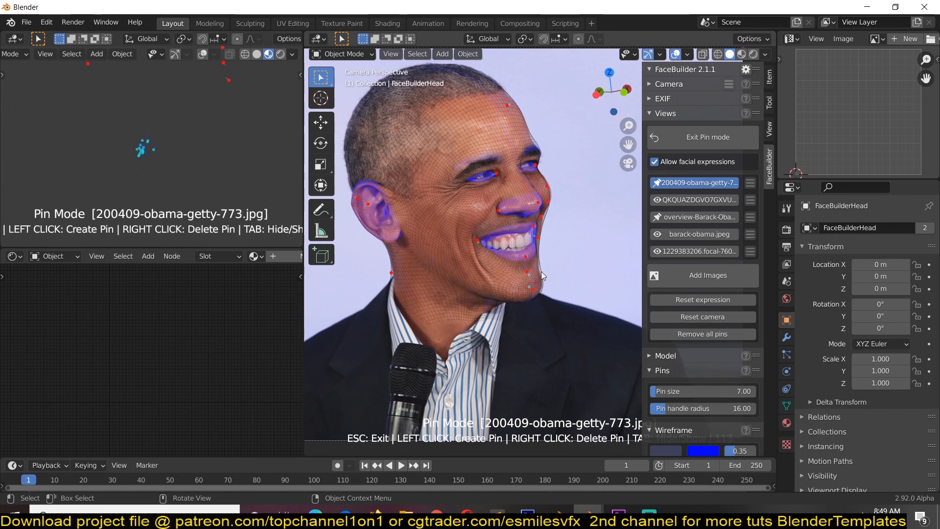
left_click(694, 199)
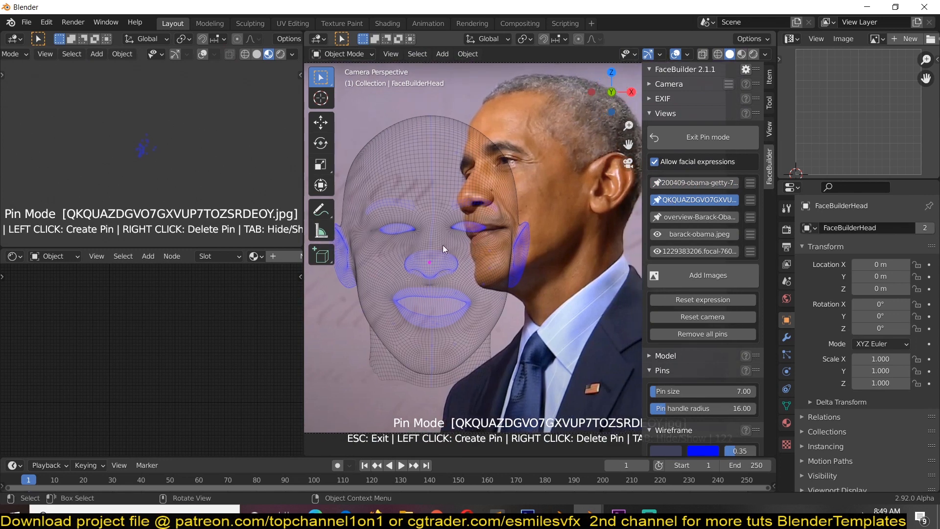
- Move the mesh over the profile face and pin its eye onto the photo's eye
left_click_drag(430, 262, 461, 199)
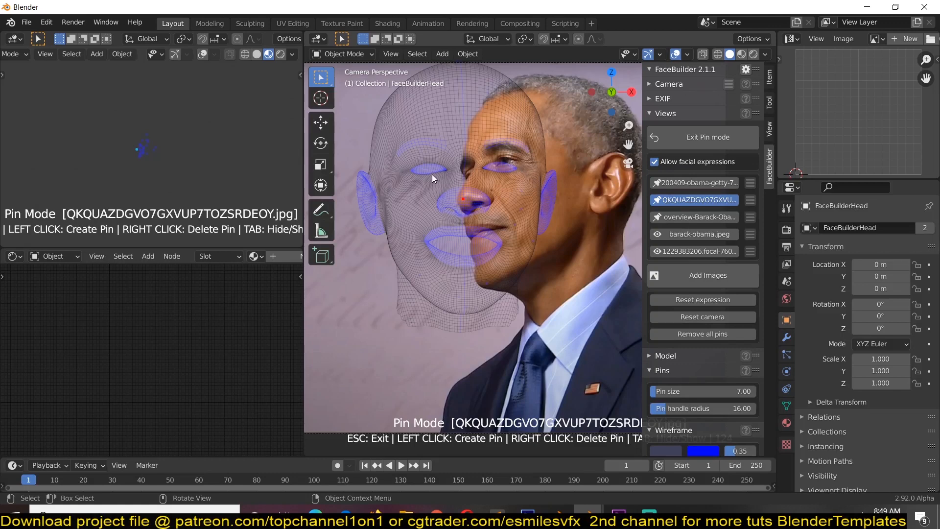
left_click(483, 168)
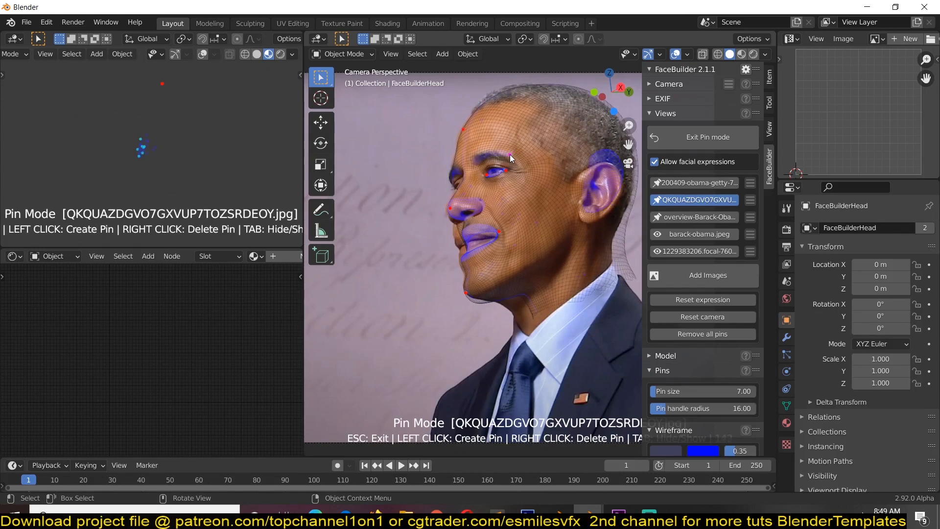
left_click_drag(510, 158, 465, 248)
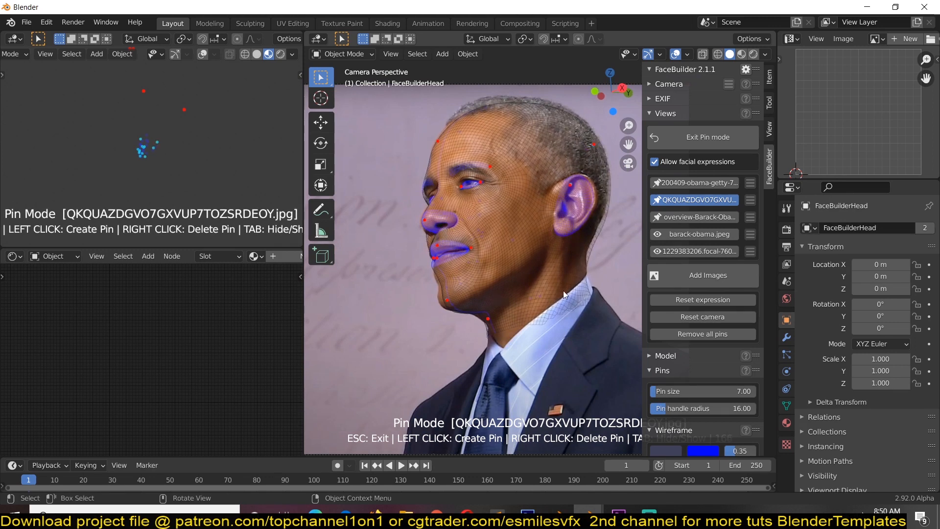
- Switch through the photo views and open barack-obama.jpeg for pinning
left_click(696, 217)
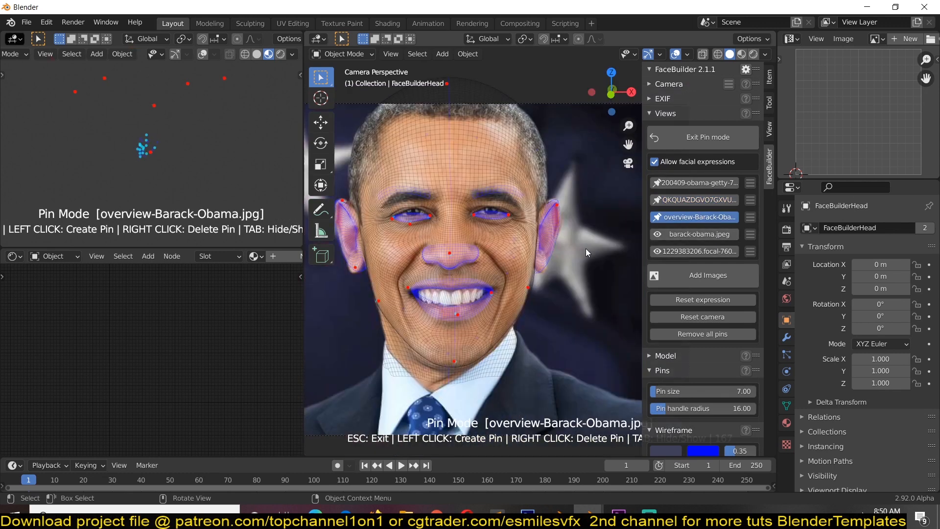
left_click(695, 200)
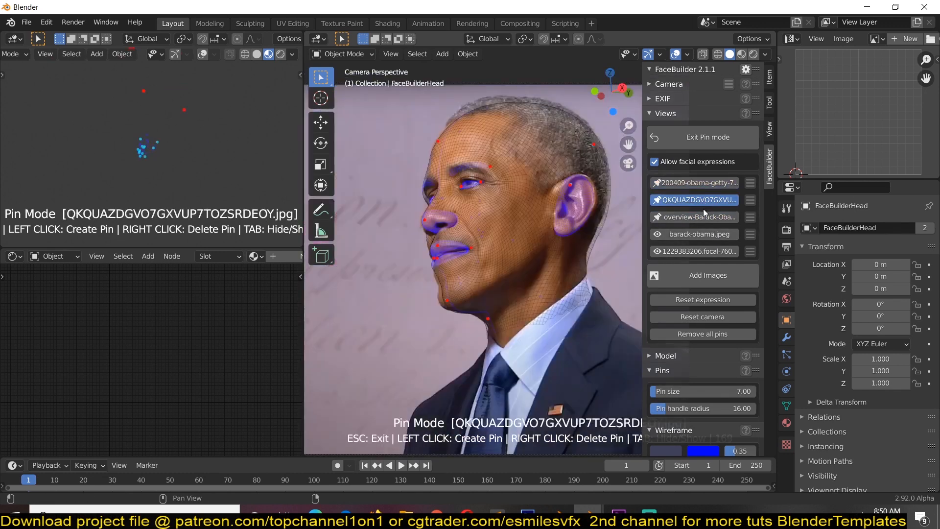
left_click(696, 216)
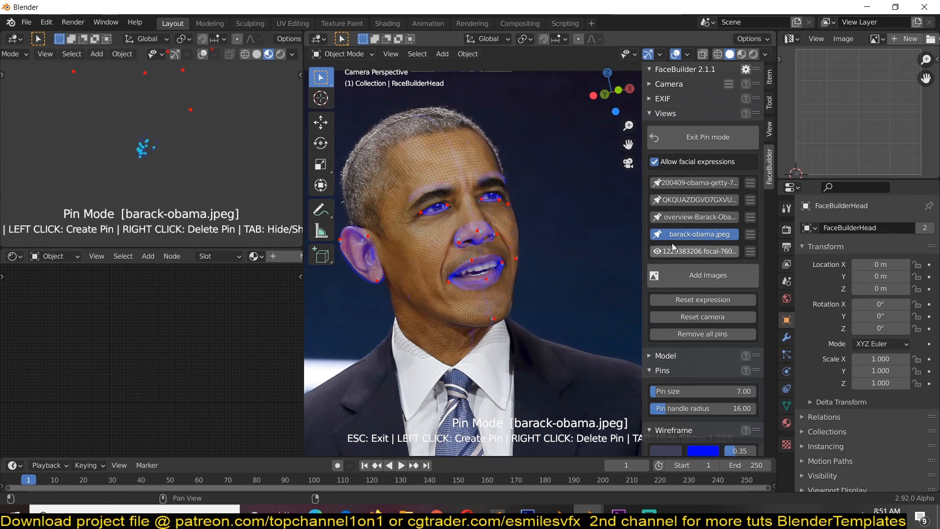
- Open the 1229383206.focal-760x428.jpg photo view for pinning
left_click(698, 251)
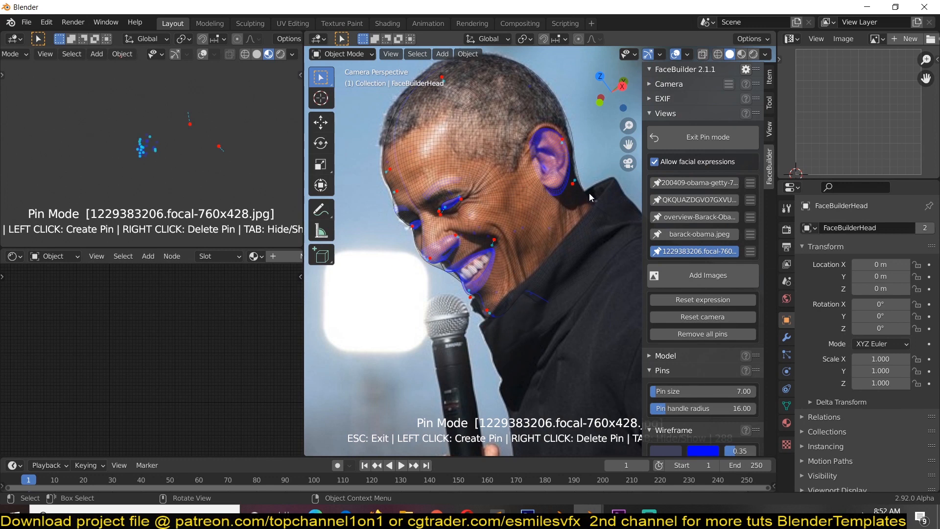
mouse_move(586, 248)
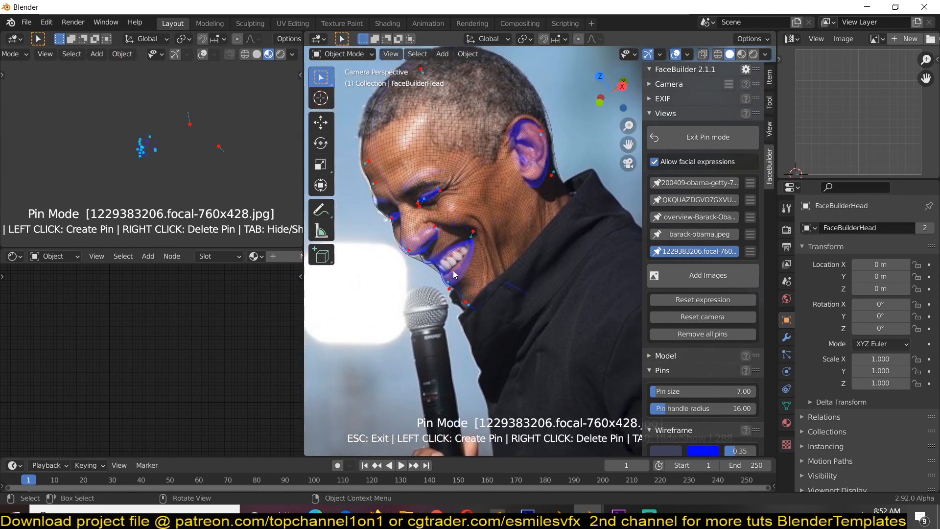
mouse_move(532, 124)
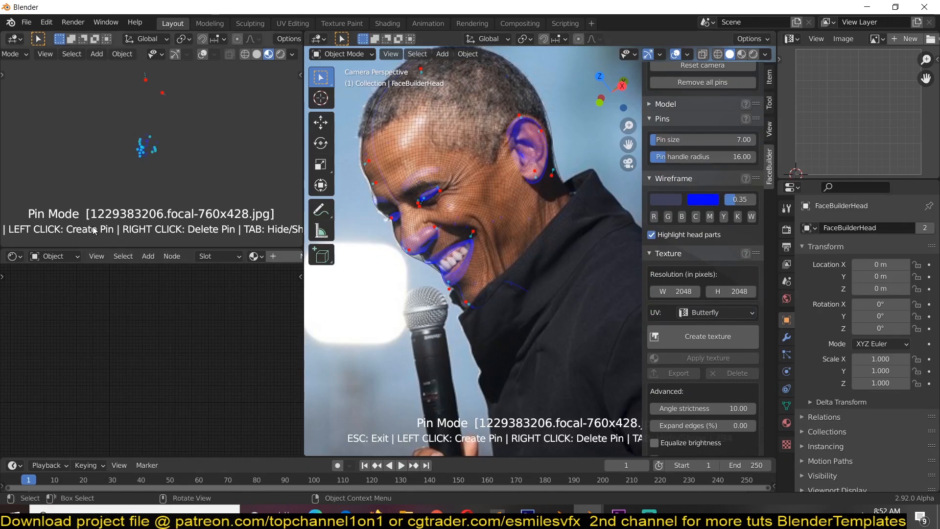
mouse_move(105, 236)
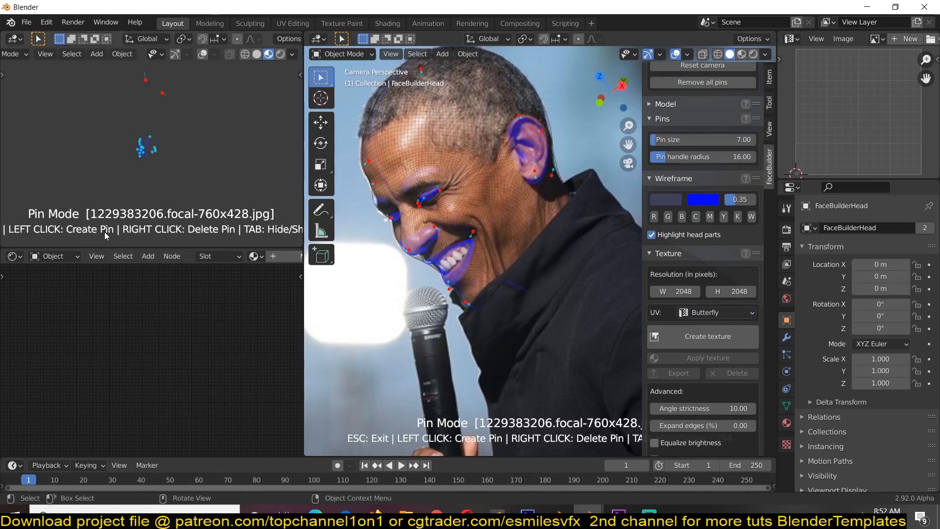
mouse_move(275, 234)
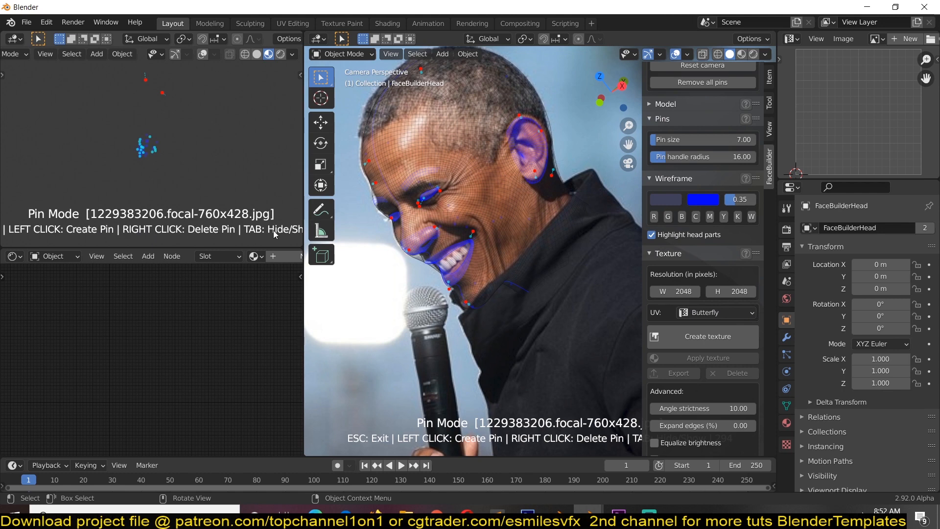
mouse_move(637, 352)
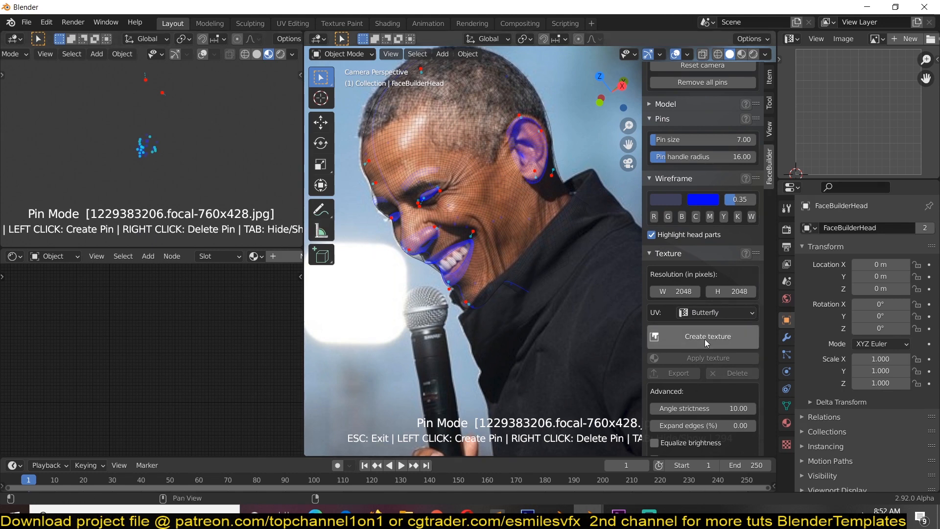
- Generate a texture from all five photos with auto-apply and confirm with OK
left_click(702, 336)
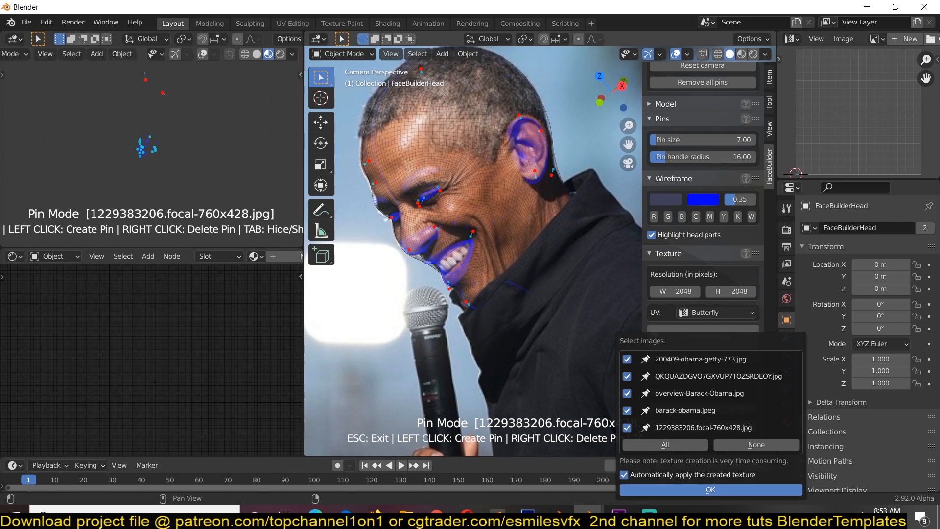
mouse_move(570, 298)
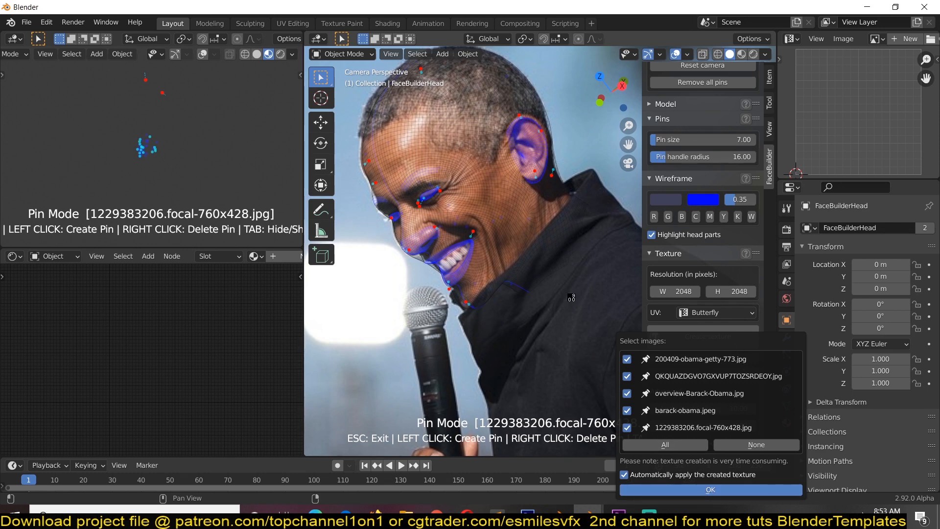
mouse_move(571, 298)
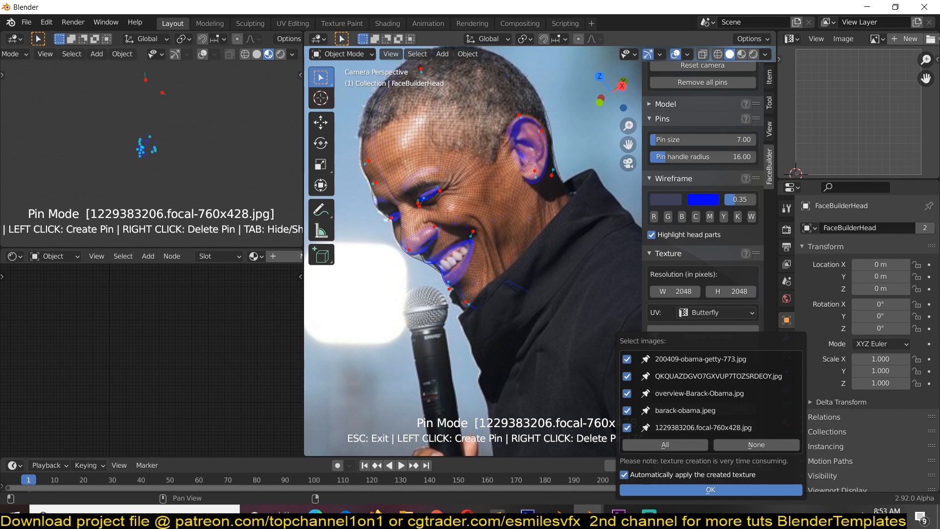
left_click(710, 489)
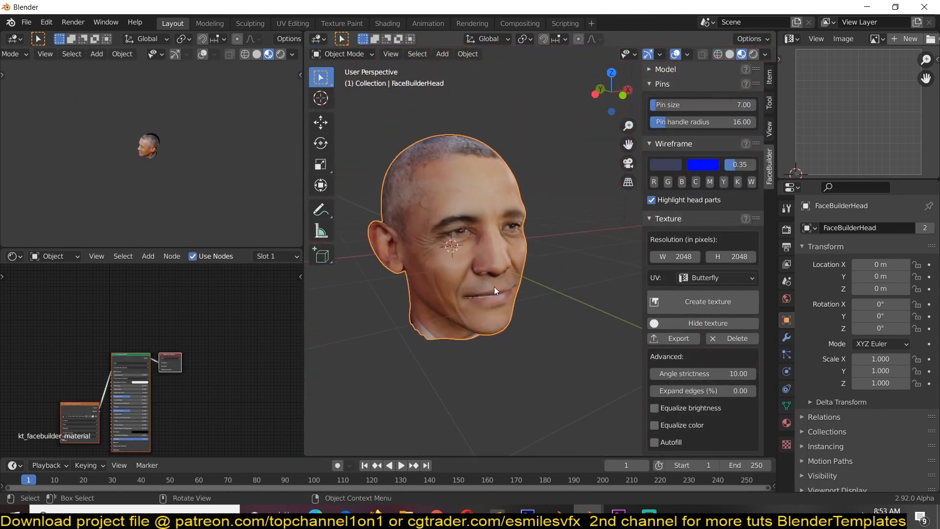
left_click_drag(495, 291, 440, 240)
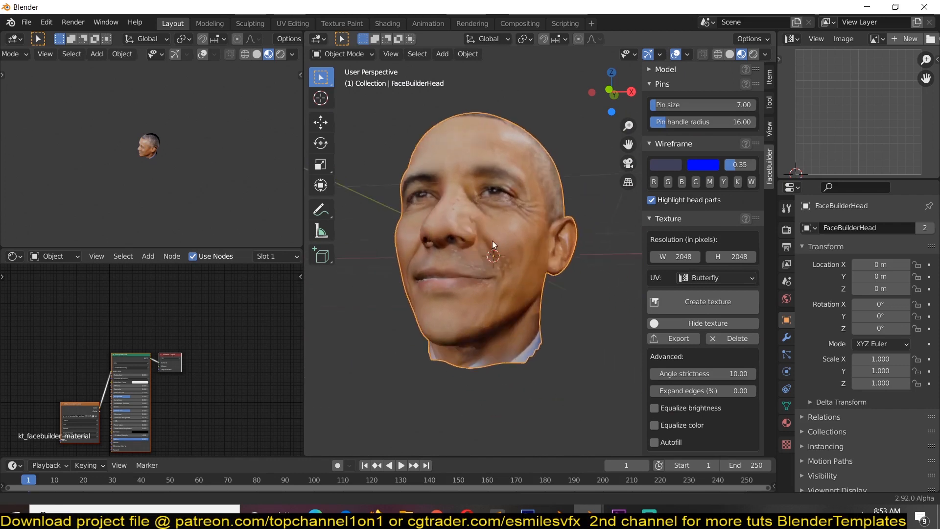
left_click_drag(492, 246, 443, 270)
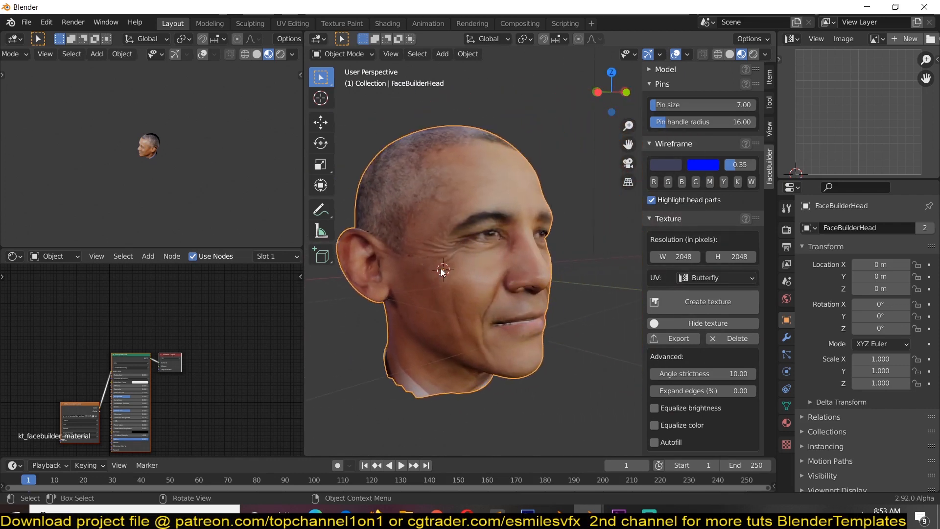
left_click_drag(443, 272, 466, 250)
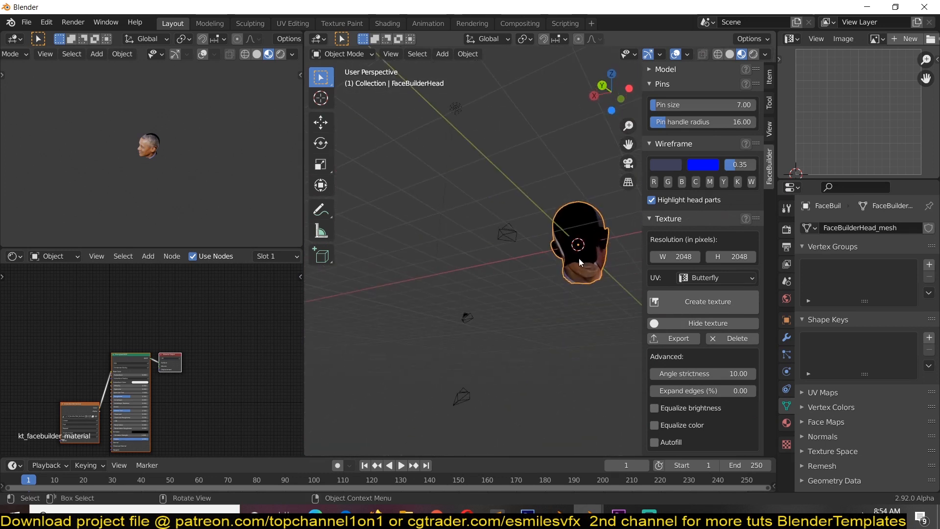
left_click_drag(578, 240, 528, 243)
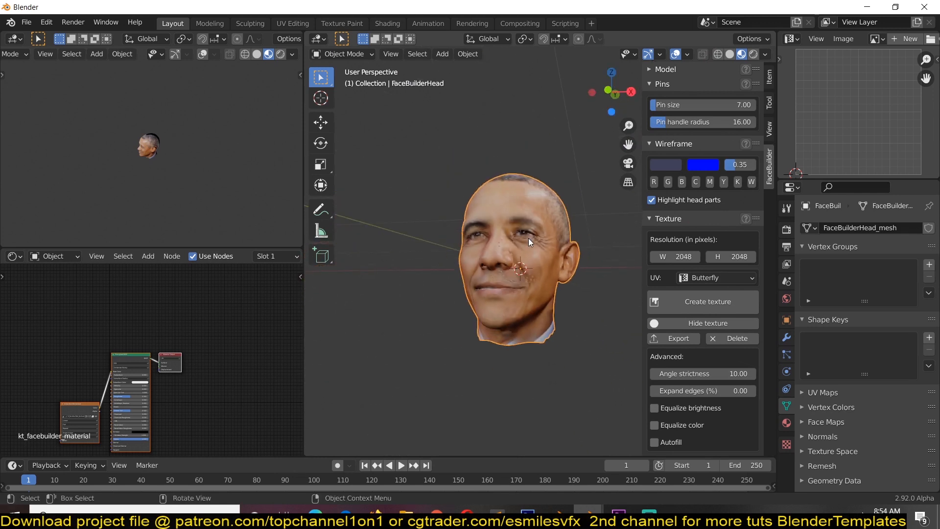
mouse_move(522, 217)
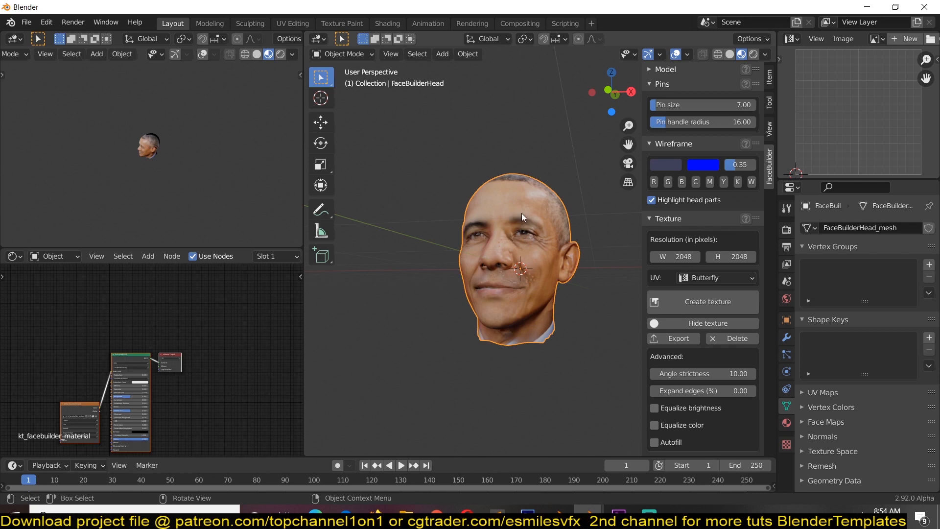
left_click(392, 133)
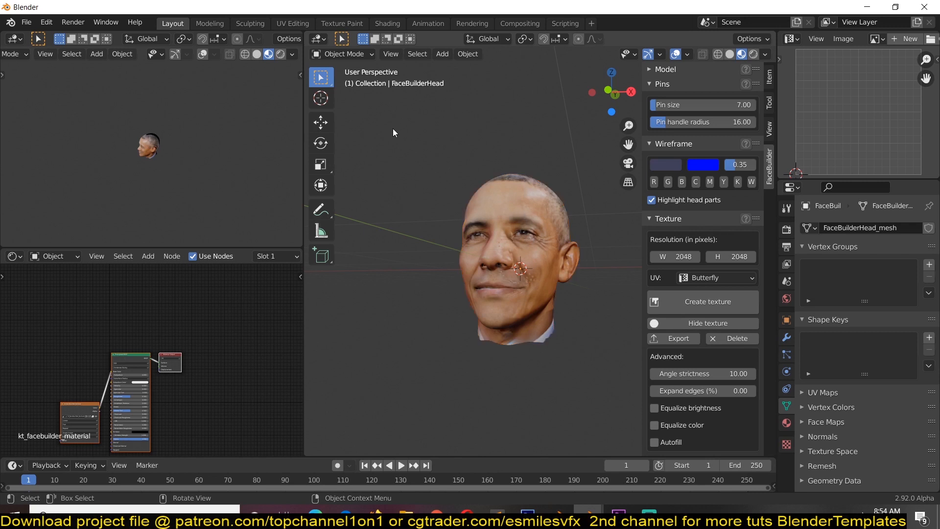
mouse_move(581, 202)
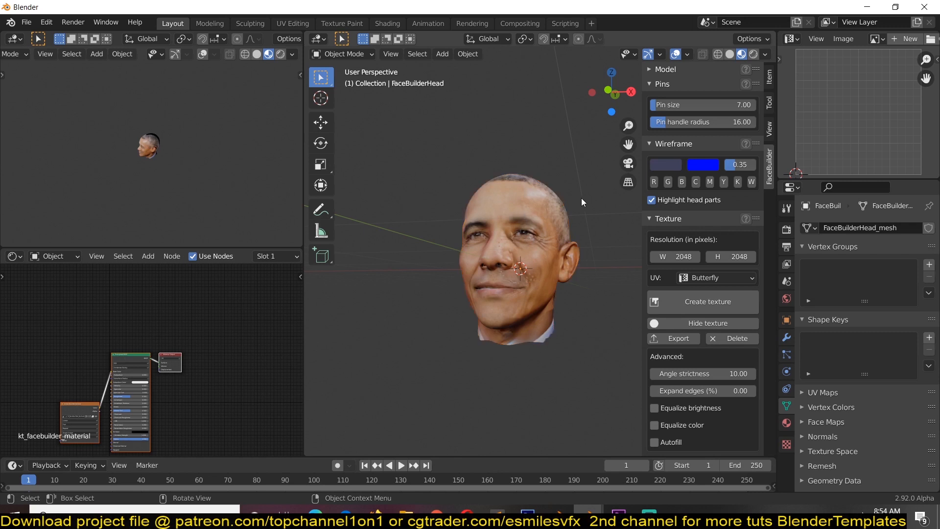